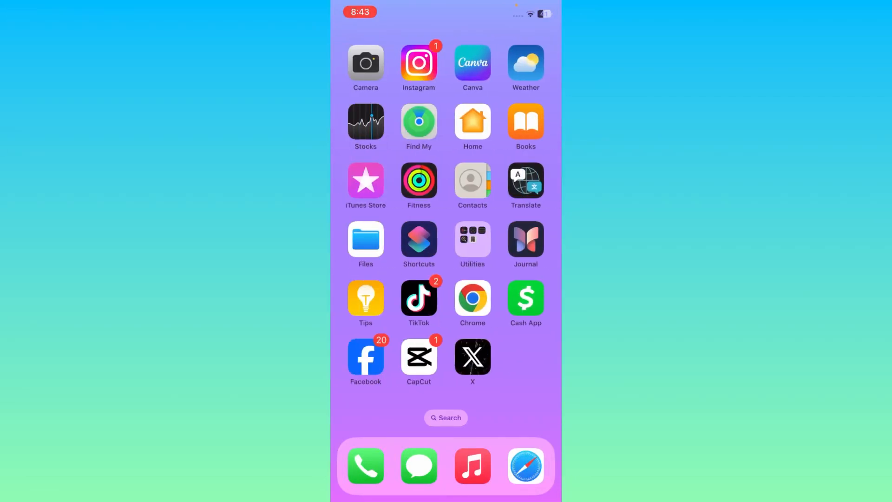
Swipe back to the first home page with the Calendar widget and Instagram icon
scroll(left, 3)
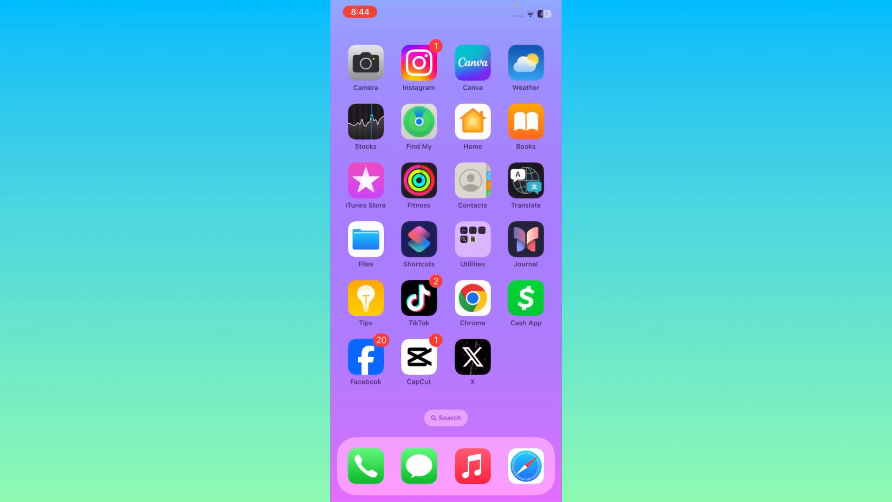
scroll(left, 3)
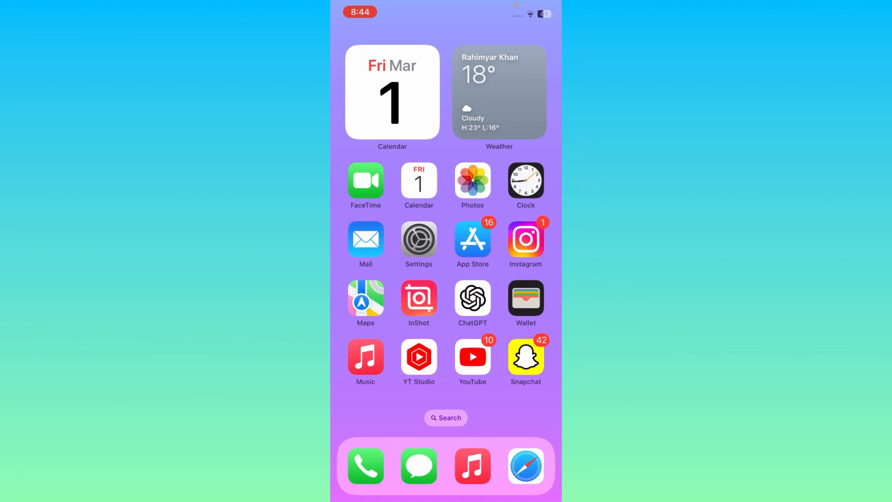
Launch Instagram and reach Settings and privacy from the profile menu
click(525, 239)
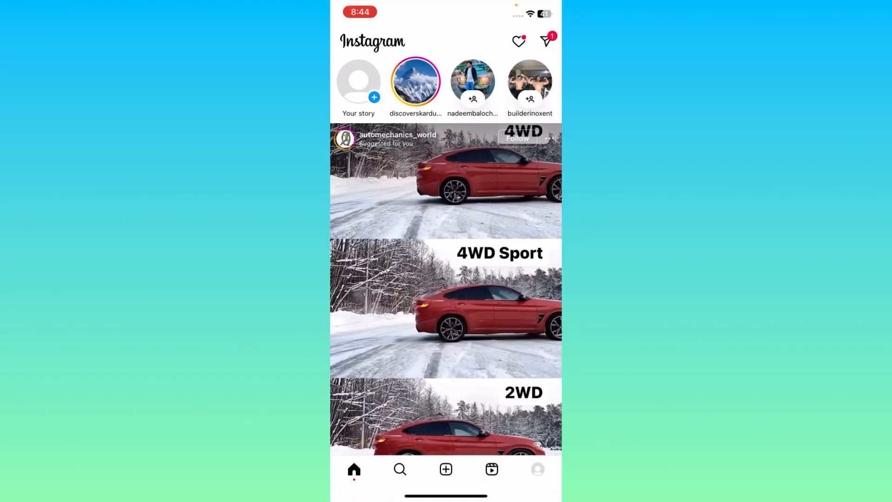
click(537, 469)
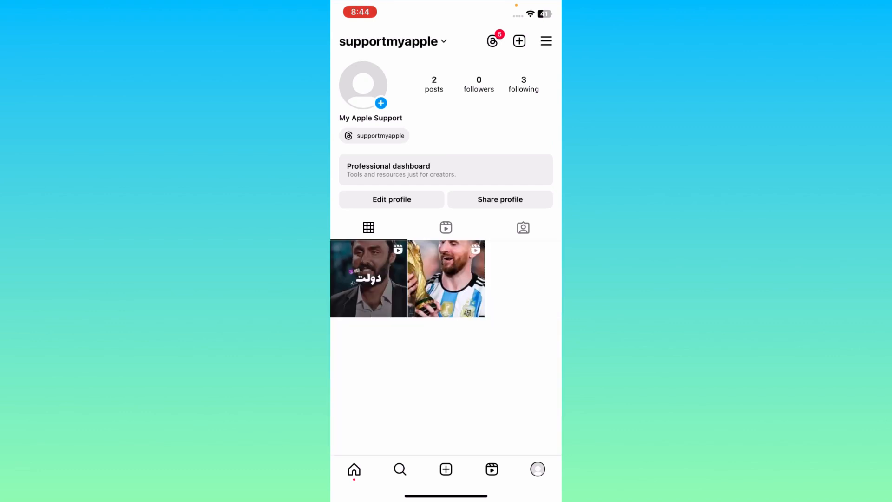
click(544, 41)
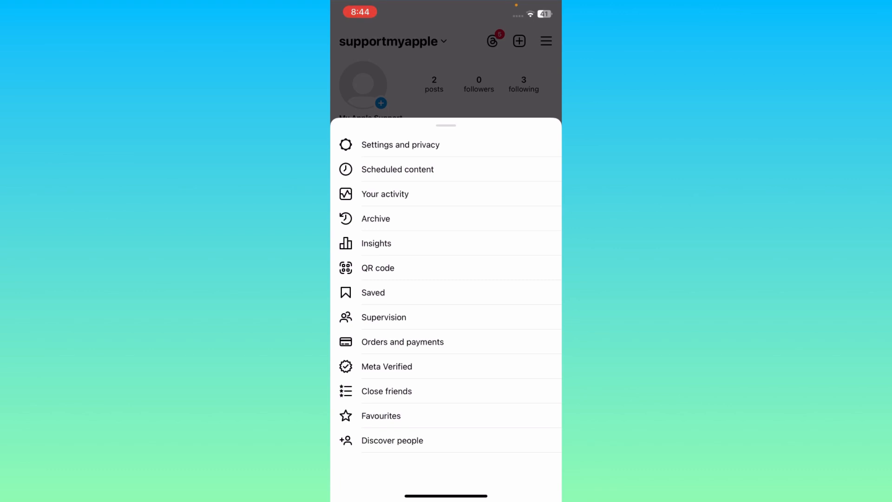
click(400, 145)
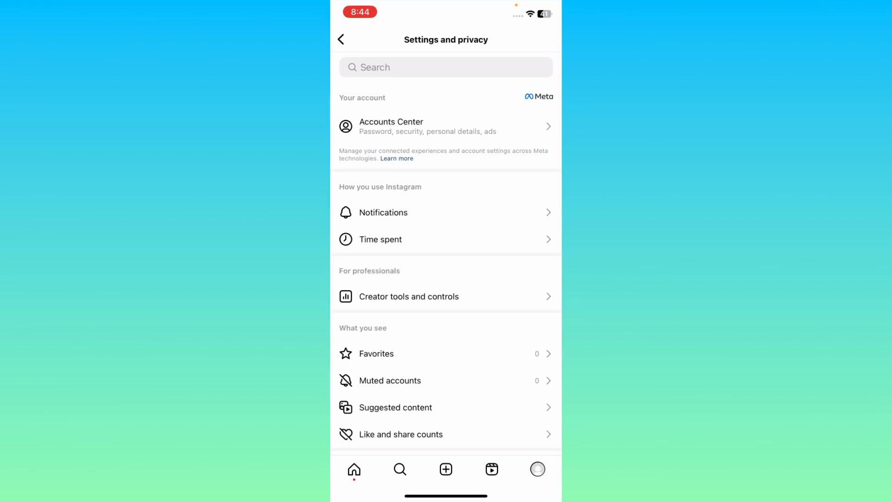
Enter the Accounts Centre, then Personal details and Account ownership and control
click(445, 126)
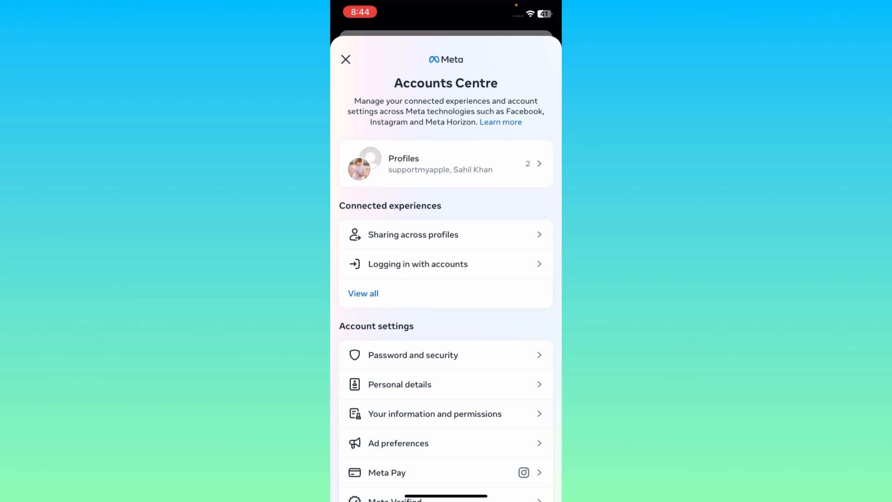
scroll(down, 3)
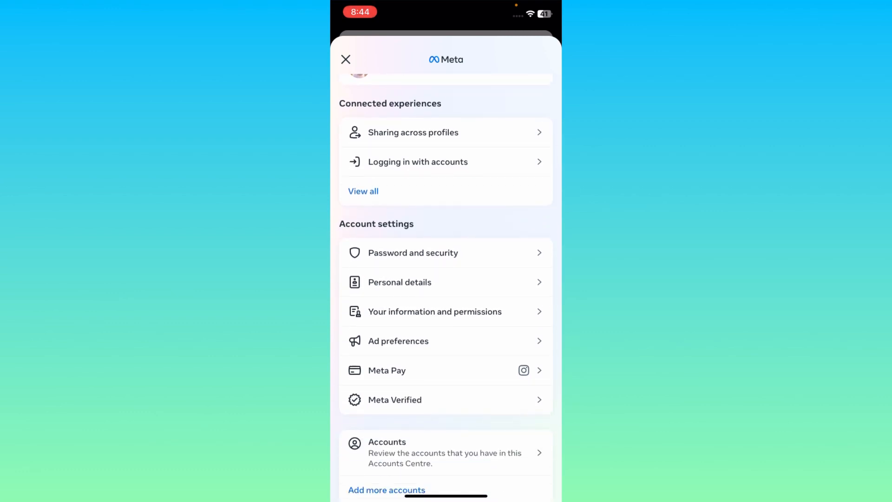
click(400, 282)
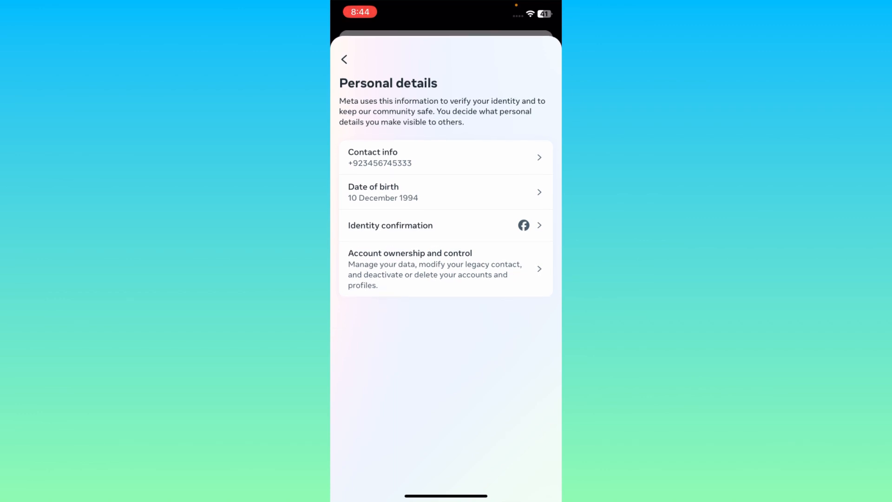
click(445, 269)
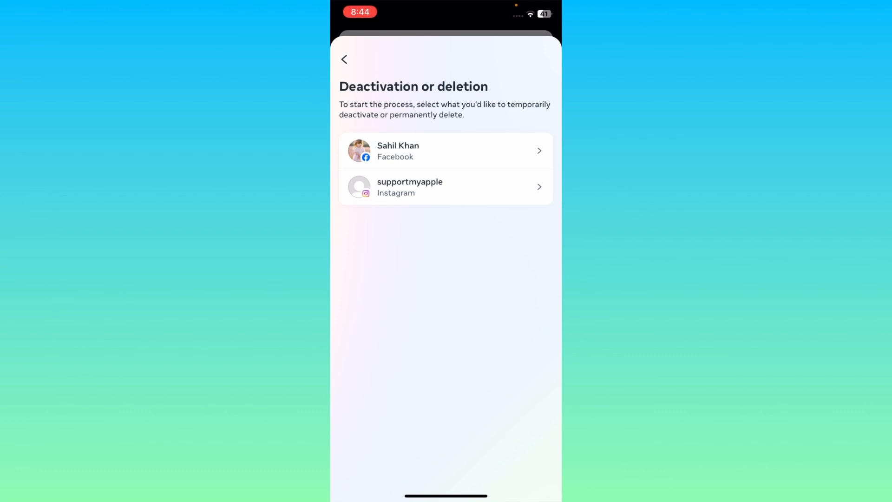
Select the Instagram profile for deactivation or deletion
click(445, 187)
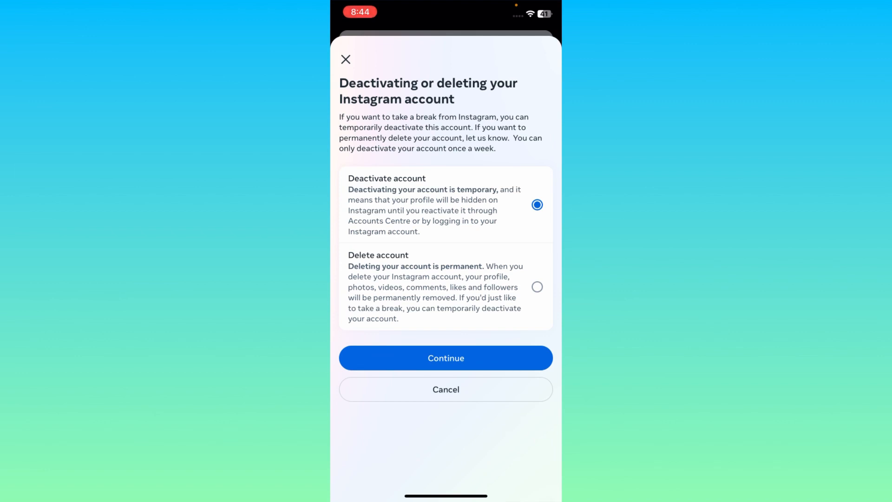
Choose Delete account with 'Concerned about my data' as the reason, reaching the password prompt
click(446, 358)
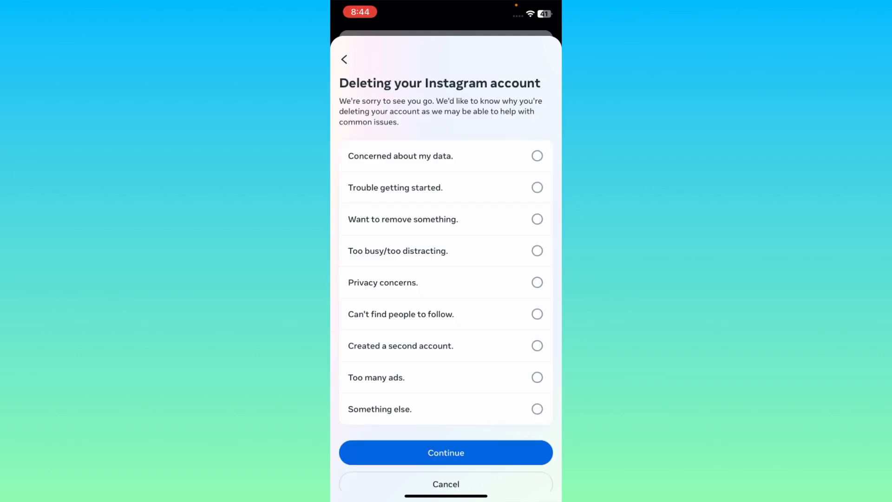
scroll(down, 3)
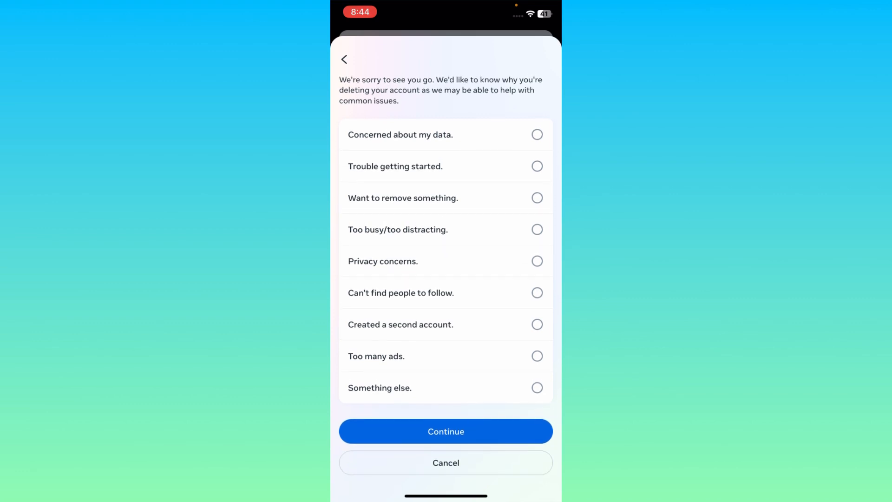
click(537, 134)
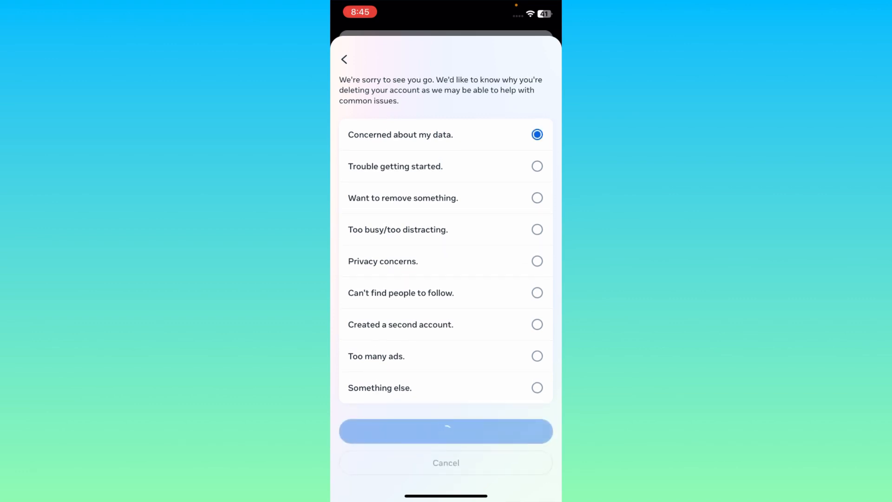
click(446, 430)
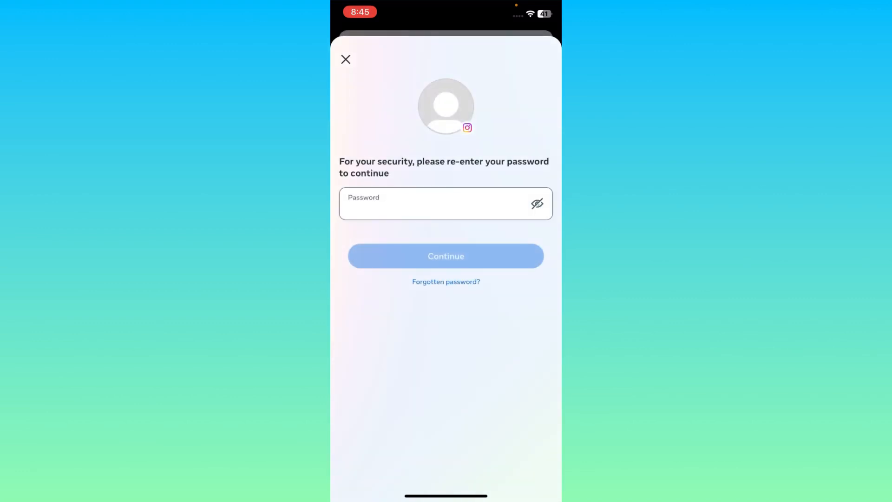